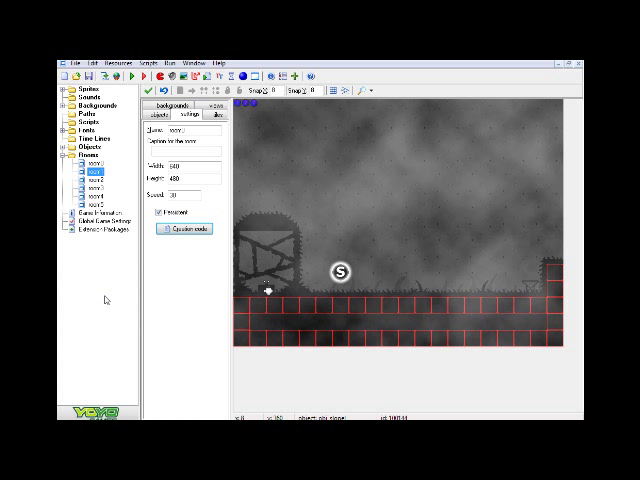
pyautogui.moveTo(310, 364)
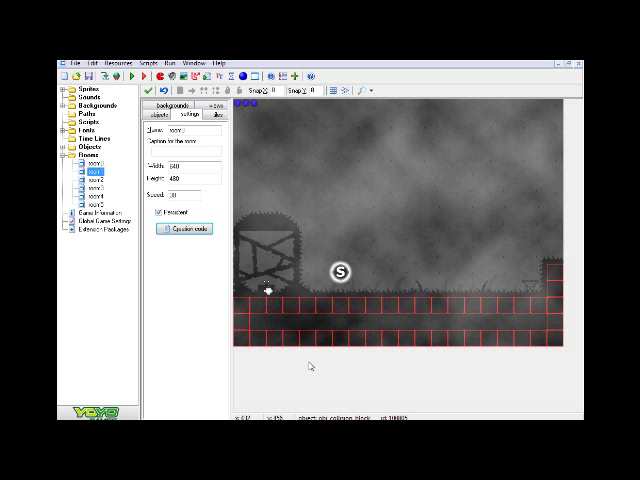
pyautogui.moveTo(122, 336)
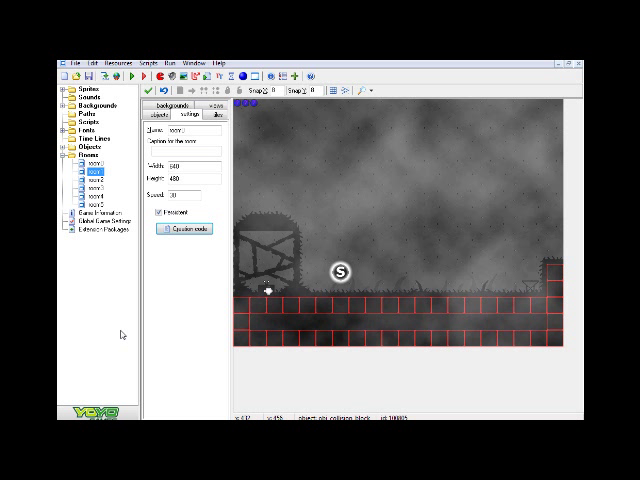
pyautogui.moveTo(144, 190)
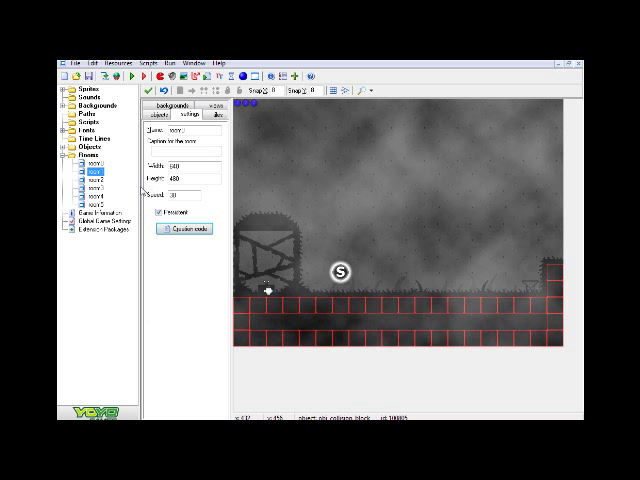
pyautogui.moveTo(548, 210)
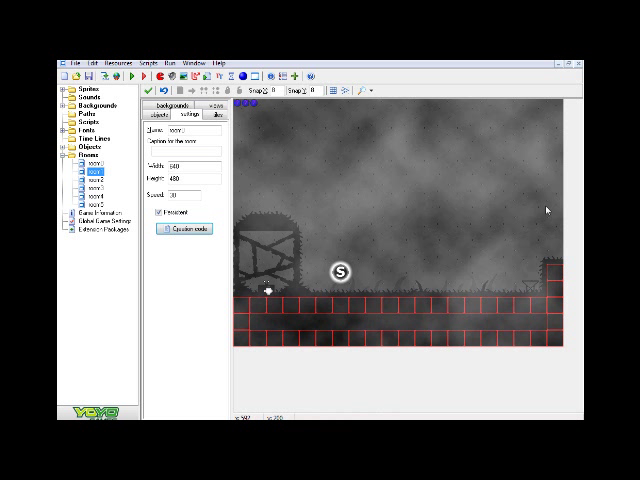
pyautogui.moveTo(468, 180)
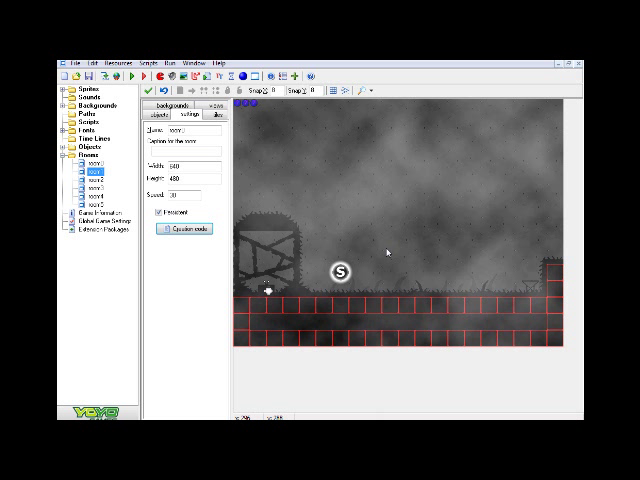
pyautogui.moveTo(344, 220)
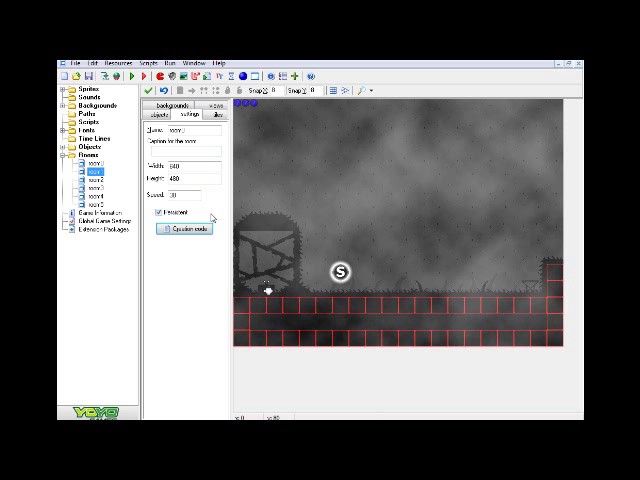
# - Reopen this room's creation code holding the with(location) neighbour-room values
pyautogui.click(182, 218)
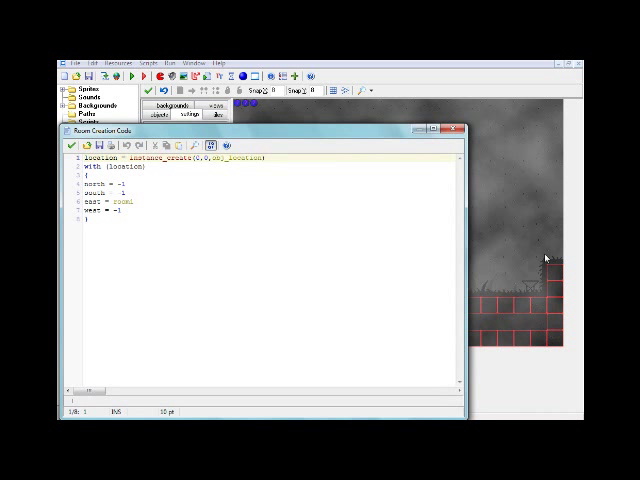
pyautogui.moveTo(424, 318)
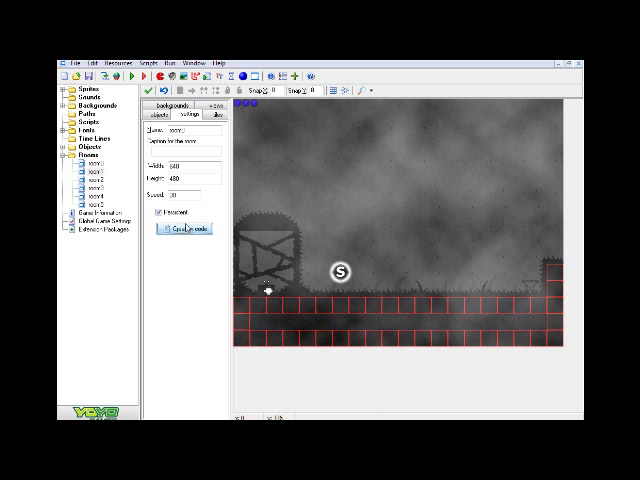
pyautogui.click(182, 228)
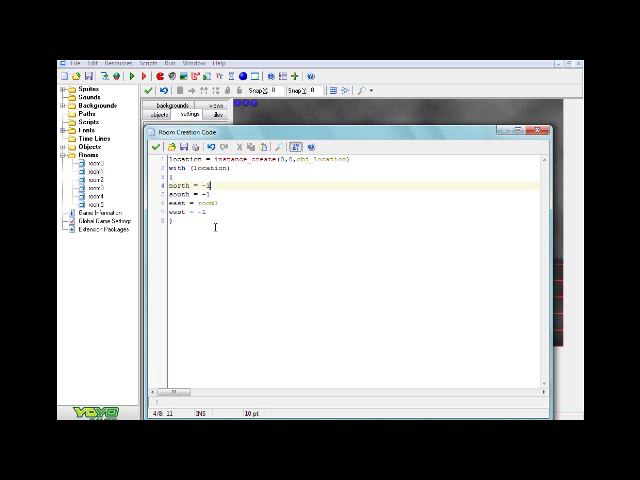
pyautogui.moveTo(278, 126)
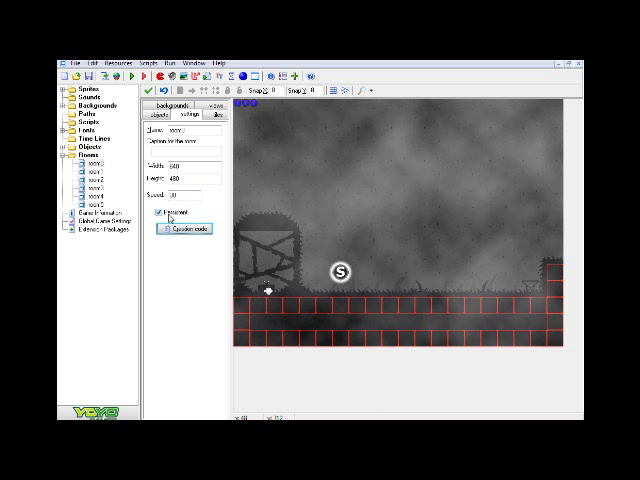
pyautogui.moveTo(168, 216)
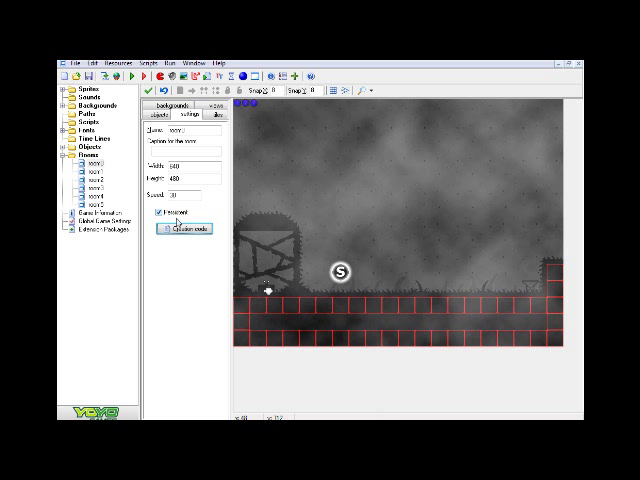
pyautogui.click(176, 236)
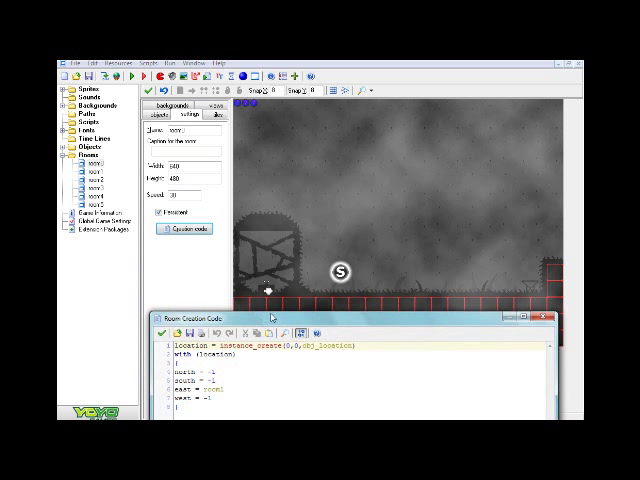
pyautogui.moveTo(556, 232)
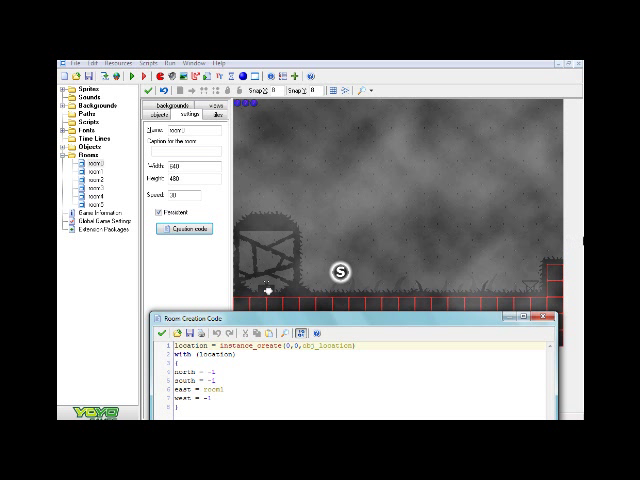
pyautogui.moveTo(570, 236)
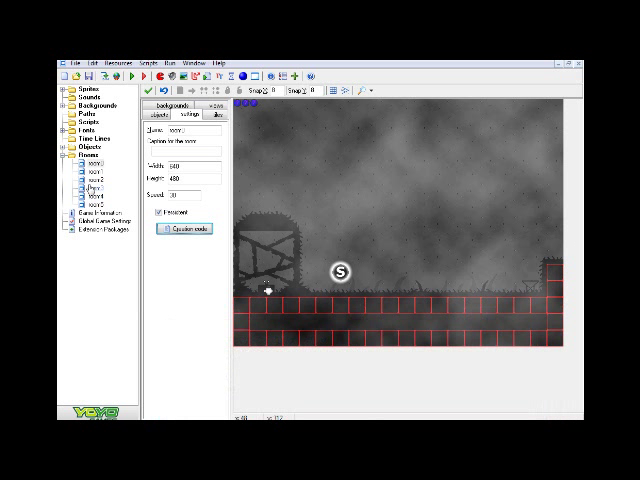
# - Switch to the next room in the Rooms folder and bring up its creation code from Settings
pyautogui.click(160, 116)
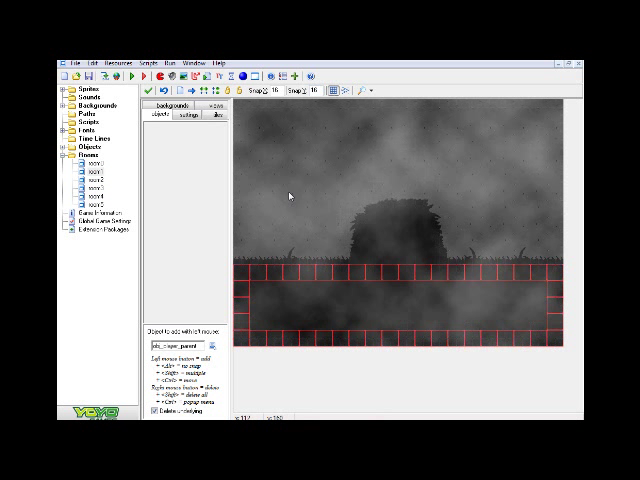
pyautogui.moveTo(232, 196)
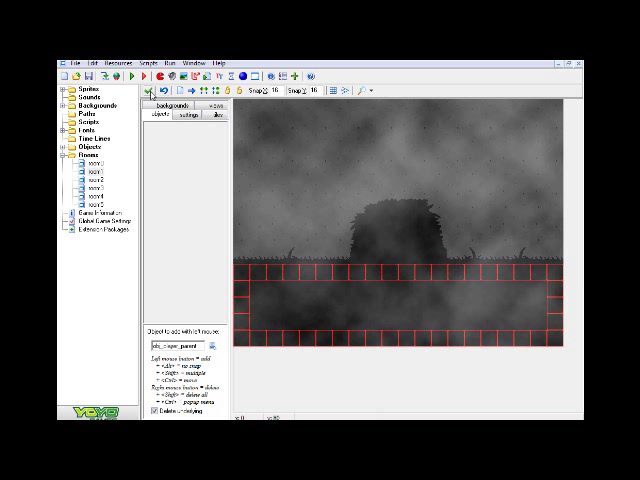
pyautogui.click(196, 116)
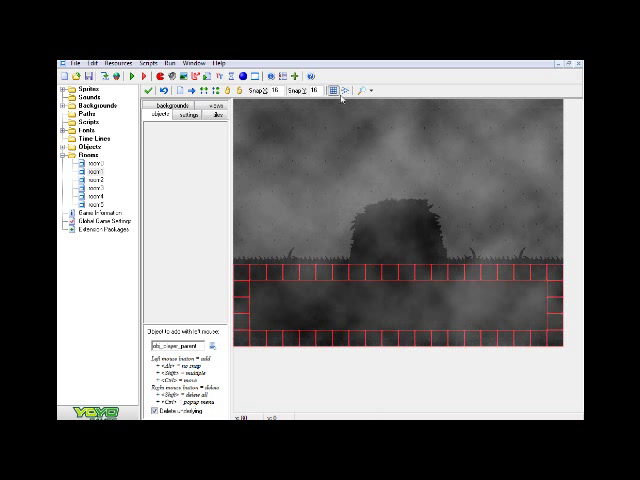
pyautogui.click(200, 116)
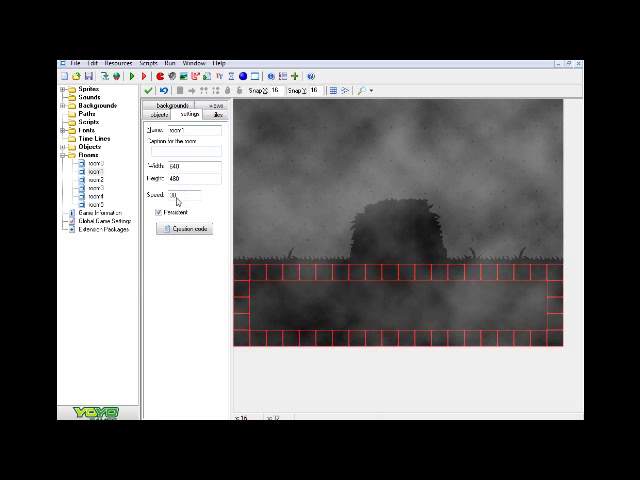
pyautogui.click(180, 228)
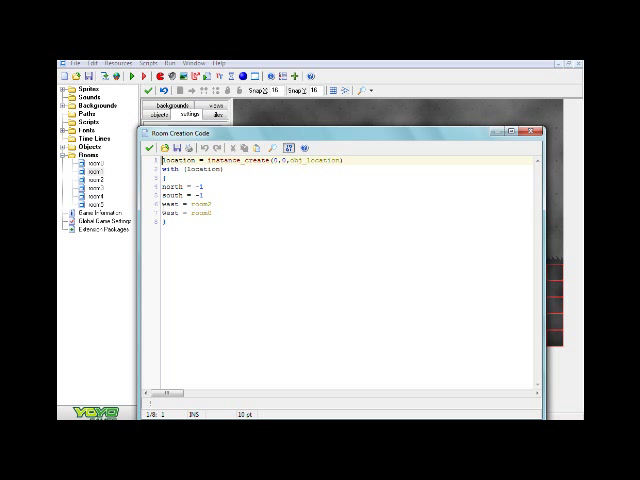
# - Enter the room-linking creation code and return to the room's Settings
pyautogui.click(184, 208)
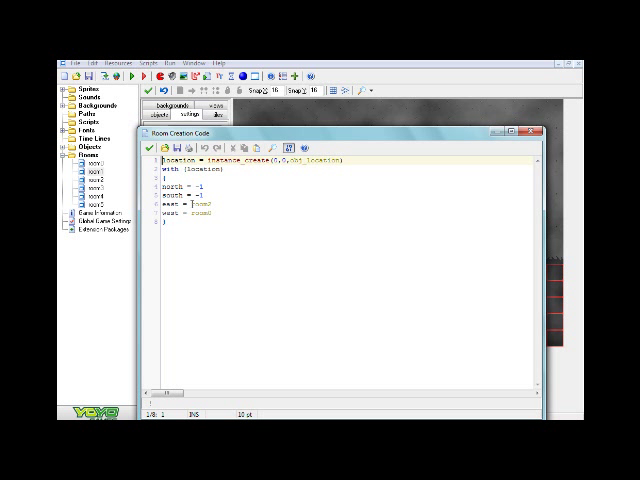
pyautogui.click(184, 212)
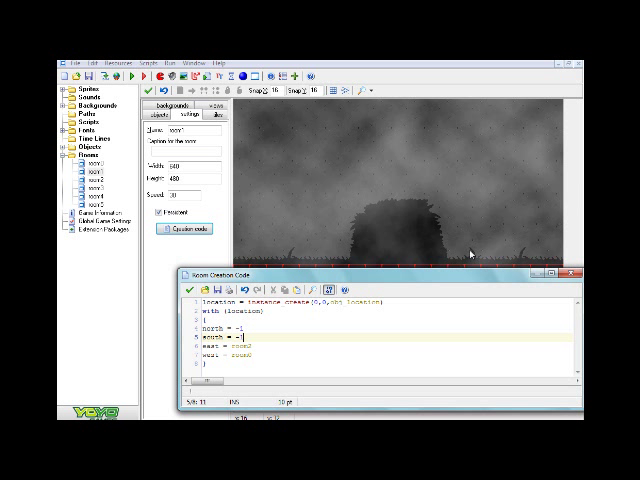
pyautogui.moveTo(556, 248)
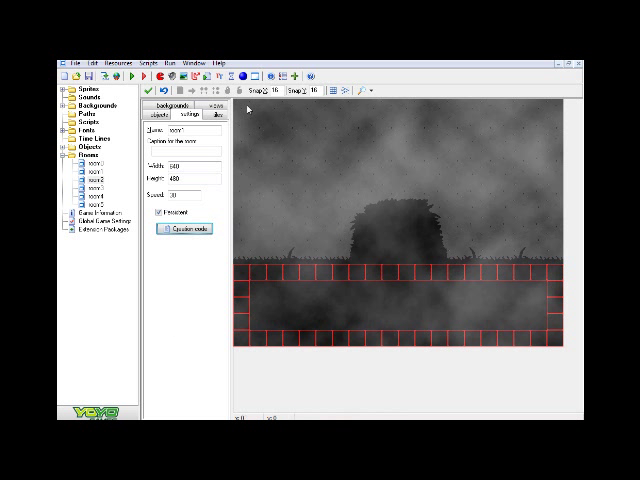
pyautogui.moveTo(116, 188)
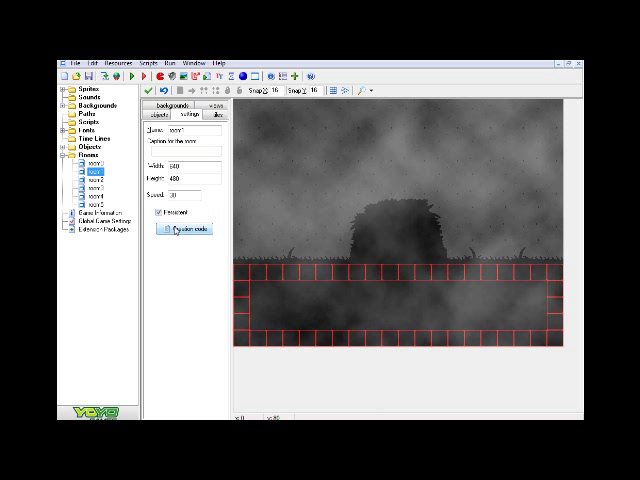
pyautogui.click(186, 228)
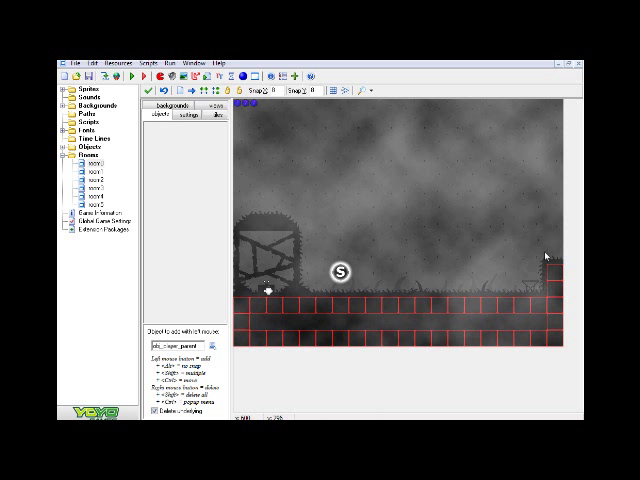
pyautogui.click(190, 116)
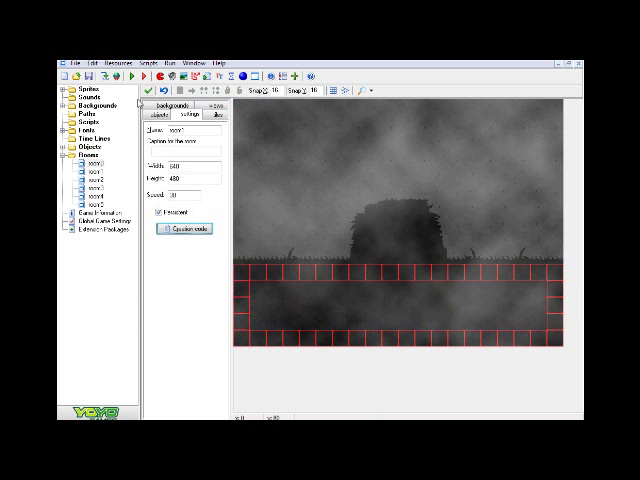
# - Review the creation code in the remaining rooms' Settings, then close the room editors
pyautogui.click(180, 232)
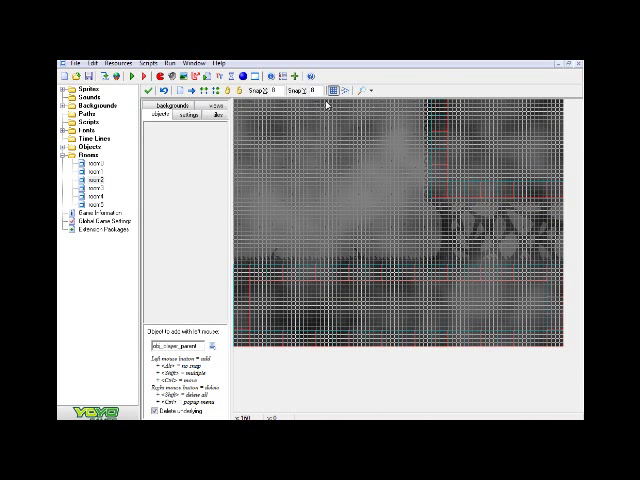
pyautogui.click(192, 116)
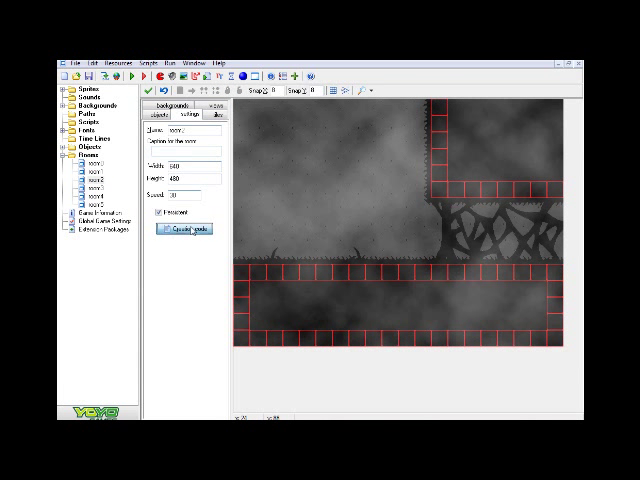
pyautogui.click(184, 232)
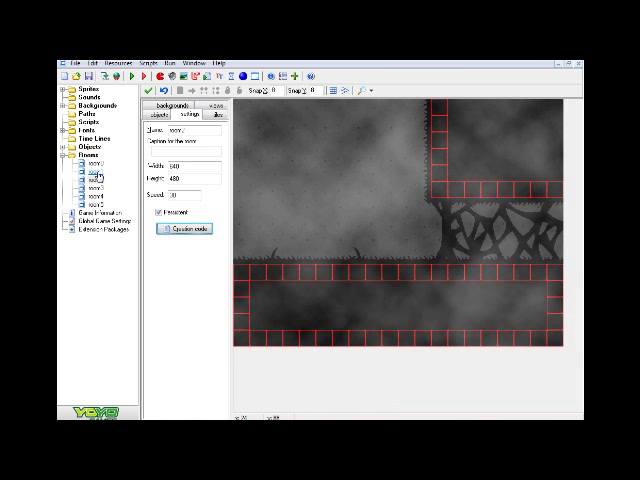
pyautogui.click(162, 116)
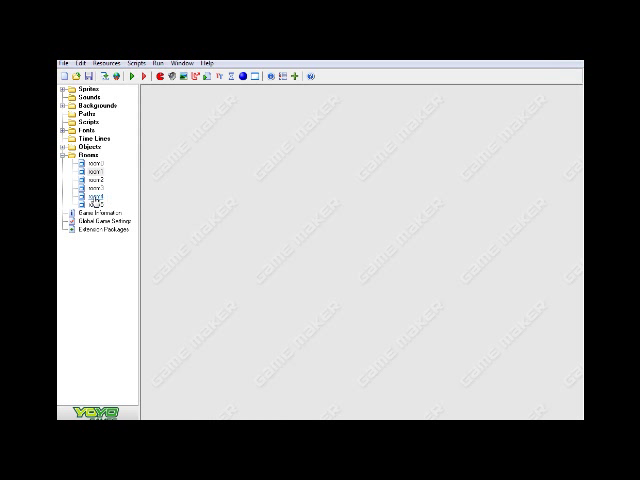
# - Expand the Objects folder to reveal the game's object groups
pyautogui.doubleClick(92, 196)
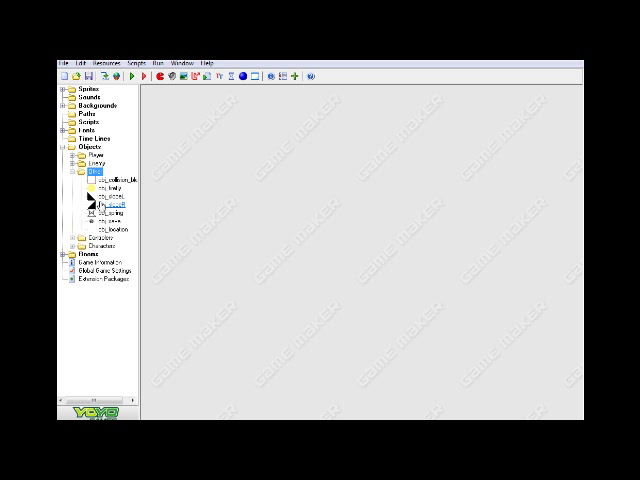
# - Inspect obj_location, then obj_player's Outside Room event with its Execute Code action
pyautogui.doubleClick(104, 232)
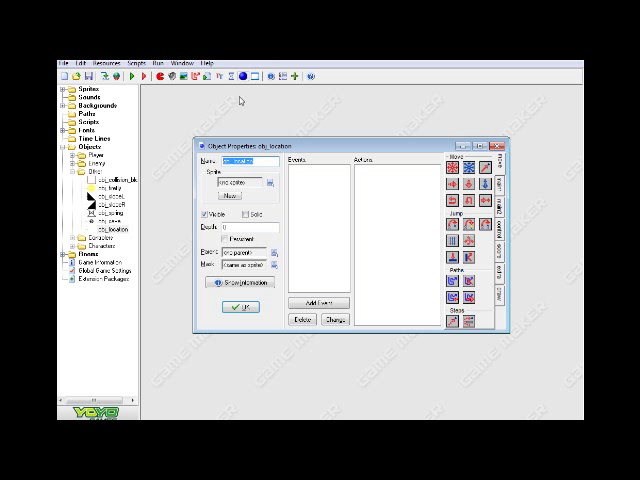
pyautogui.click(236, 312)
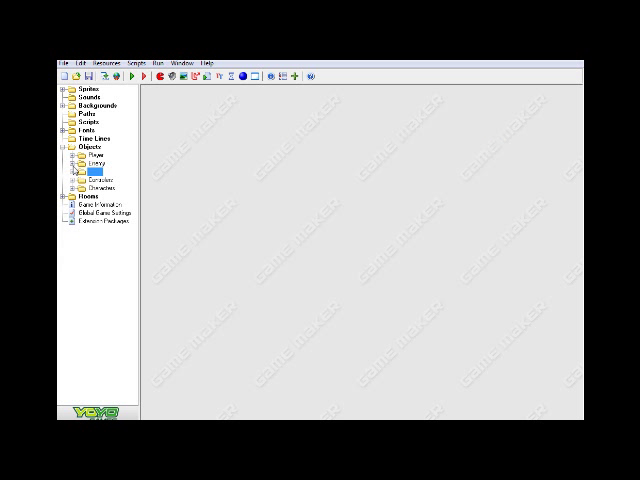
pyautogui.doubleClick(100, 170)
pyautogui.write('Other')
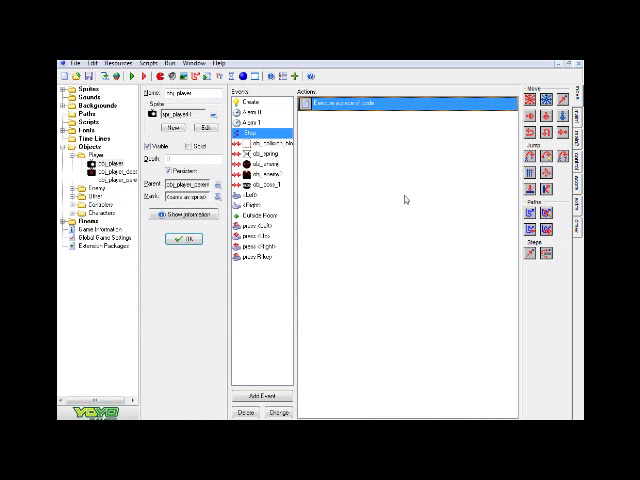
pyautogui.click(262, 216)
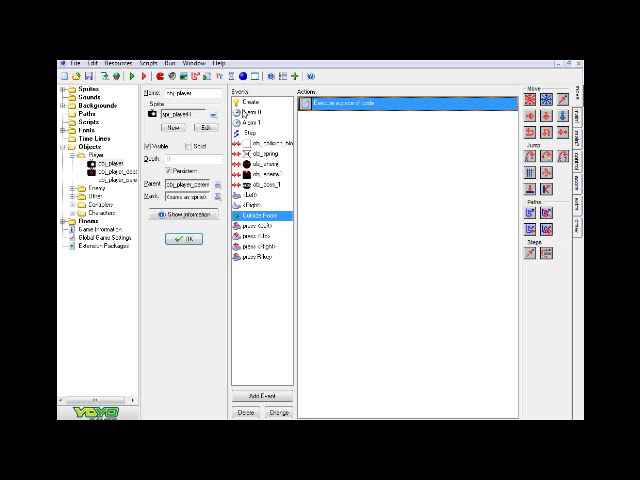
pyautogui.click(258, 132)
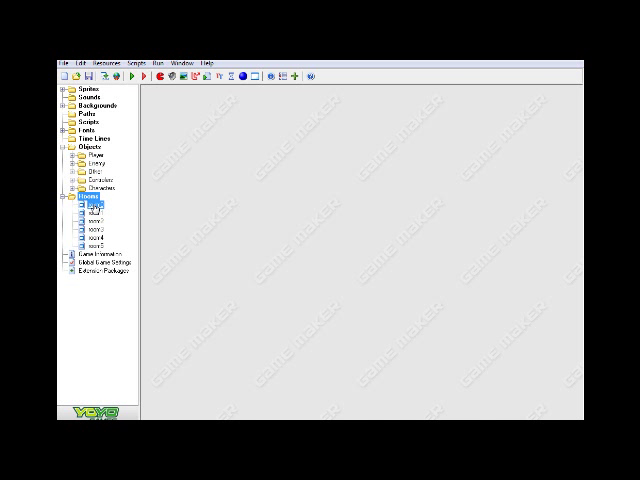
# - Open room0 with the player and coin, close it, then reopen it
pyautogui.doubleClick(88, 204)
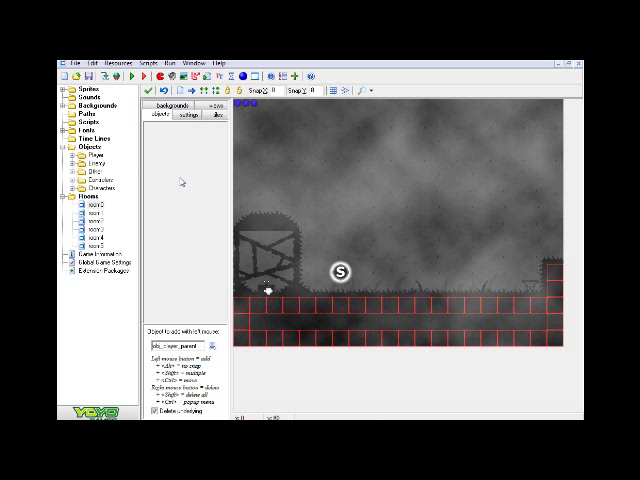
pyautogui.click(70, 168)
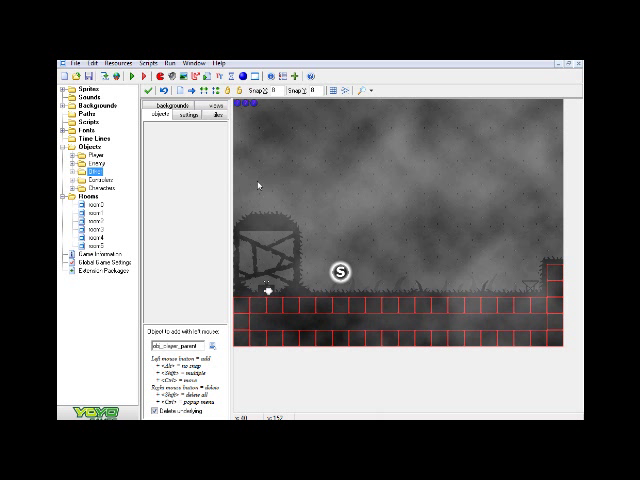
pyautogui.moveTo(258, 186)
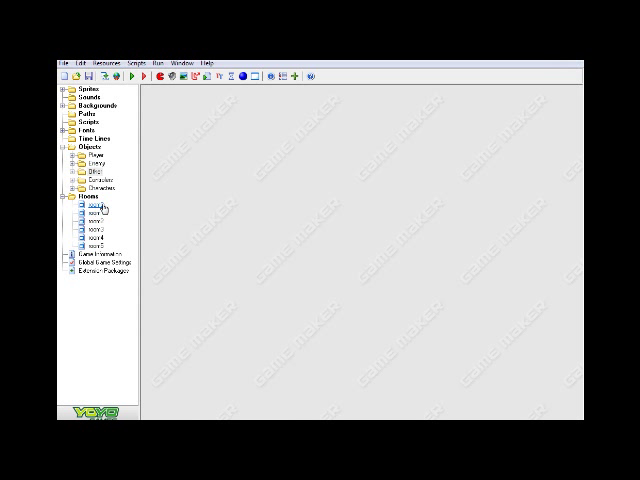
pyautogui.click(94, 208)
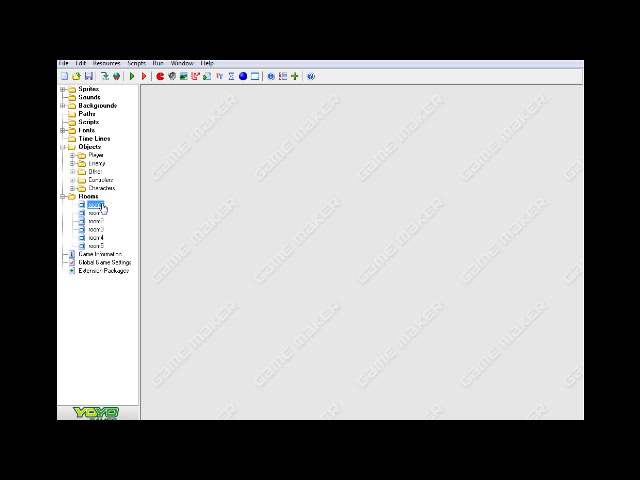
pyautogui.doubleClick(92, 208)
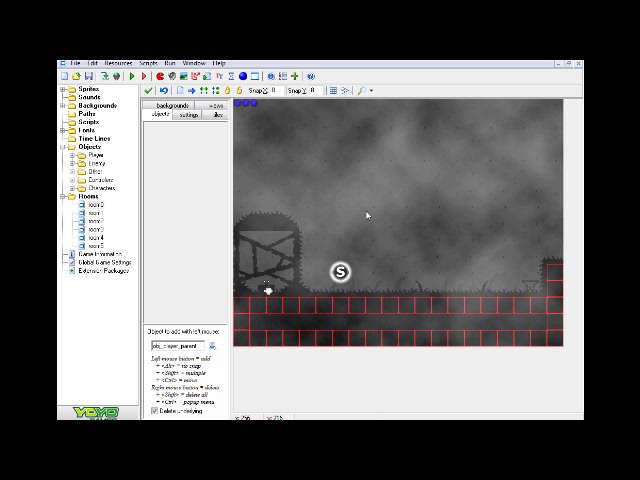
pyautogui.moveTo(430, 186)
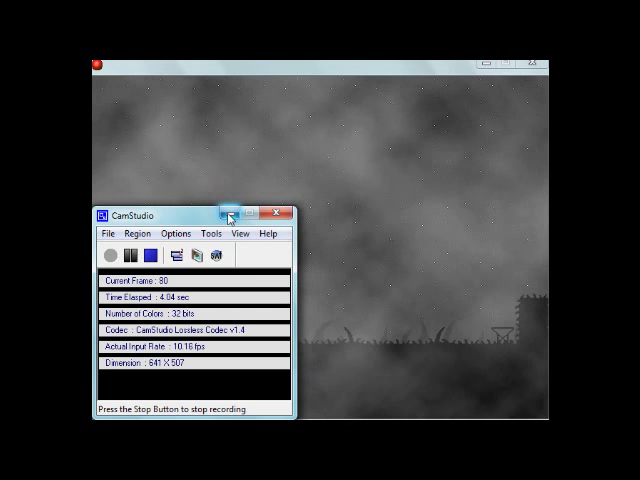
# - Focus the running game window to start playing in the first room
pyautogui.click(228, 214)
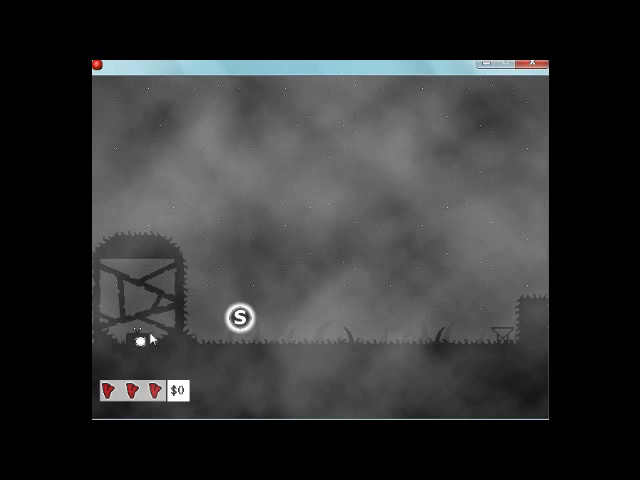